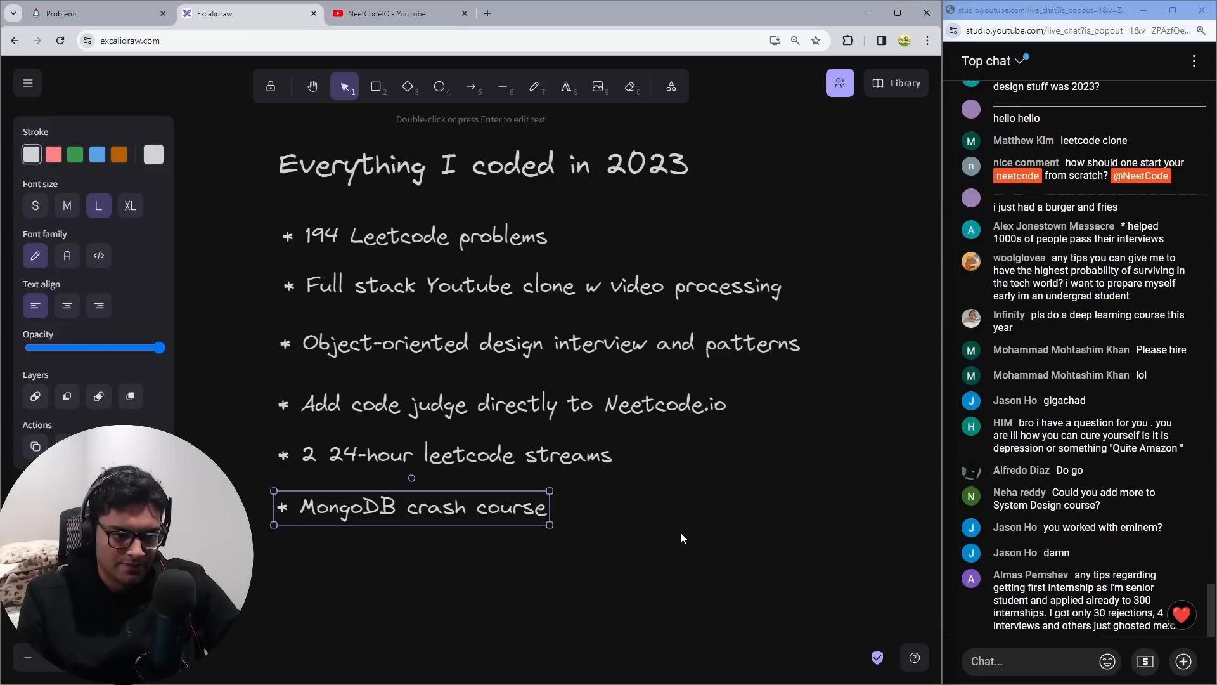
Handwrite 'How to get a Job?' in white marker across the top, then pick blue ink.
click(683, 537)
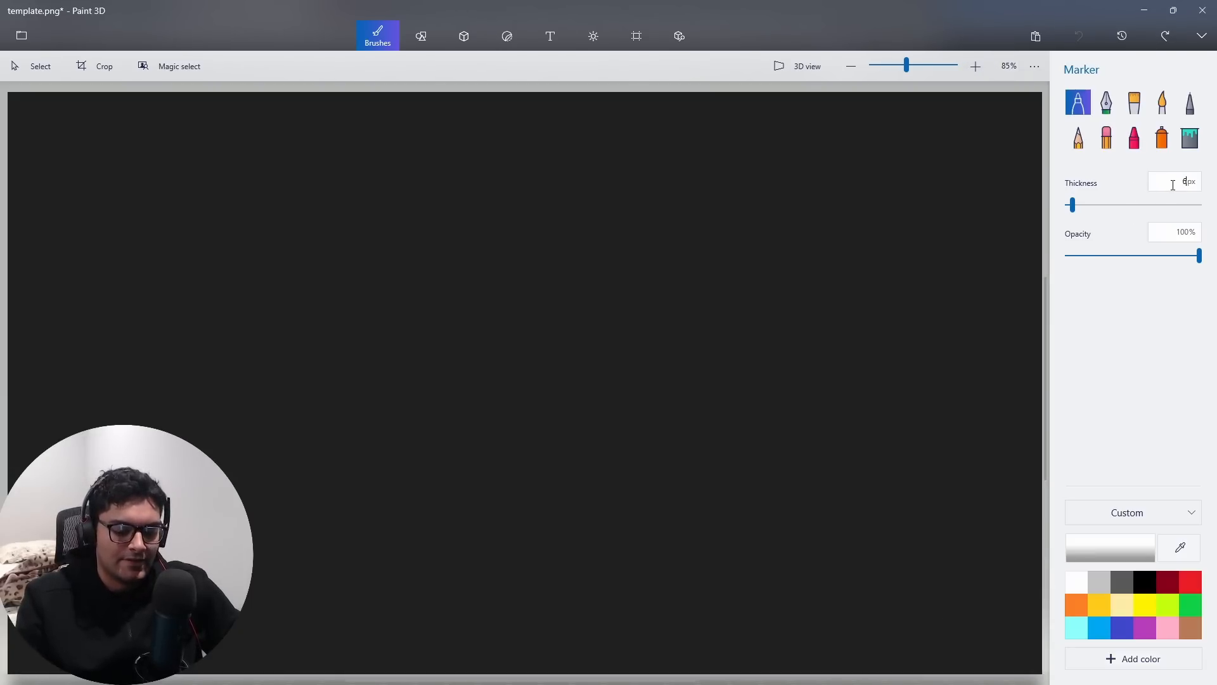
mouse_move(431, 338)
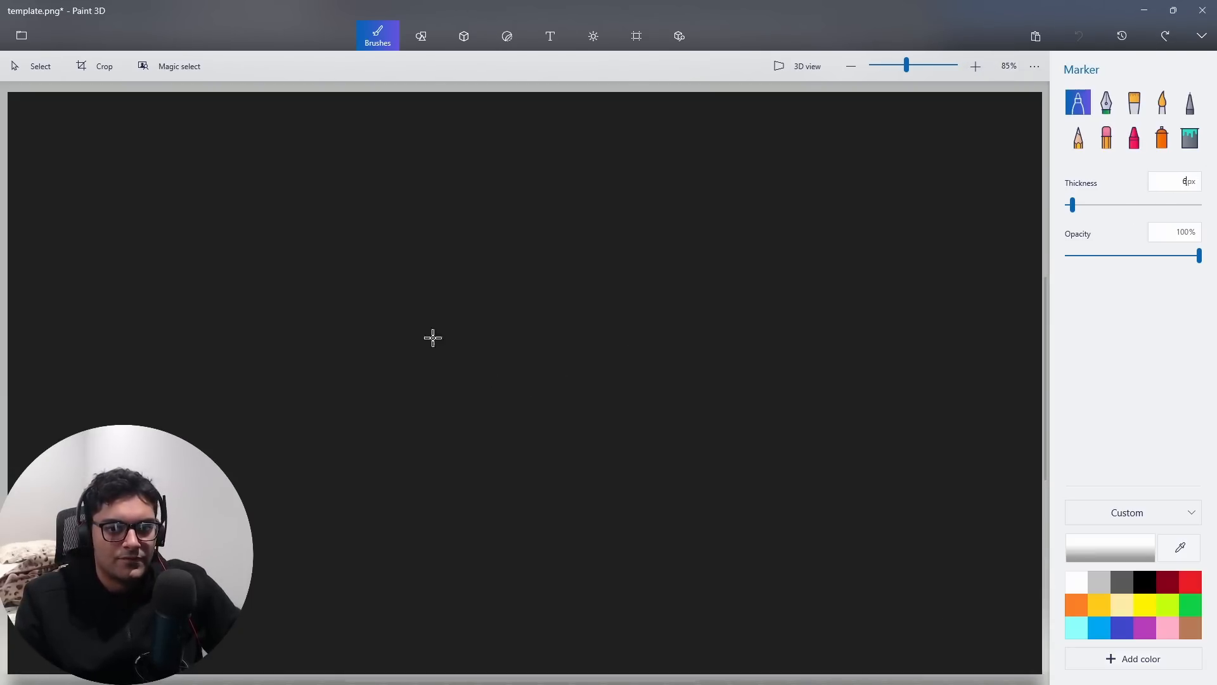
drag(265, 150, 273, 200)
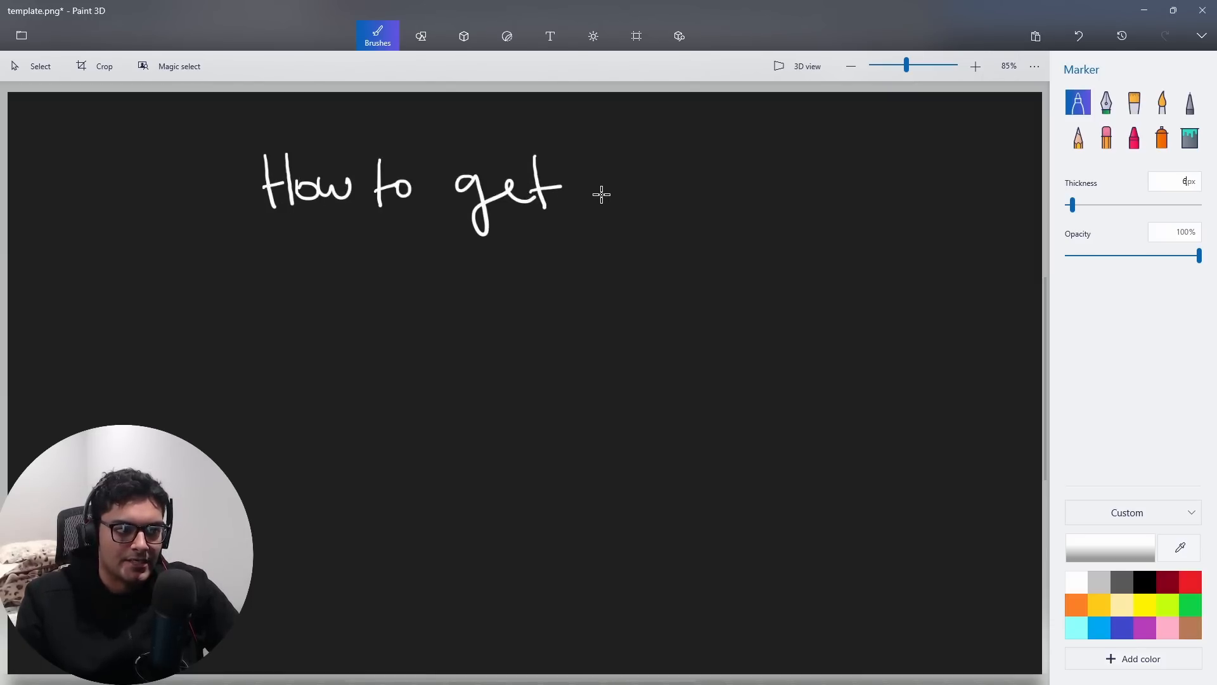
mouse_move(614, 181)
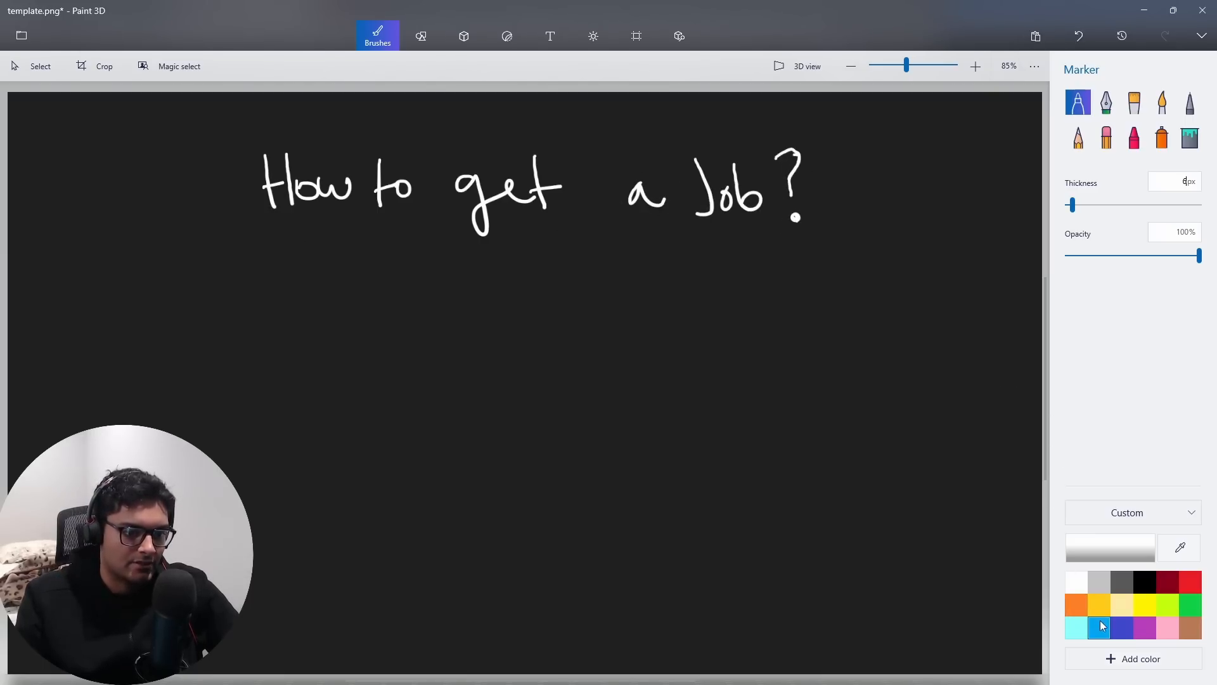
click(1099, 626)
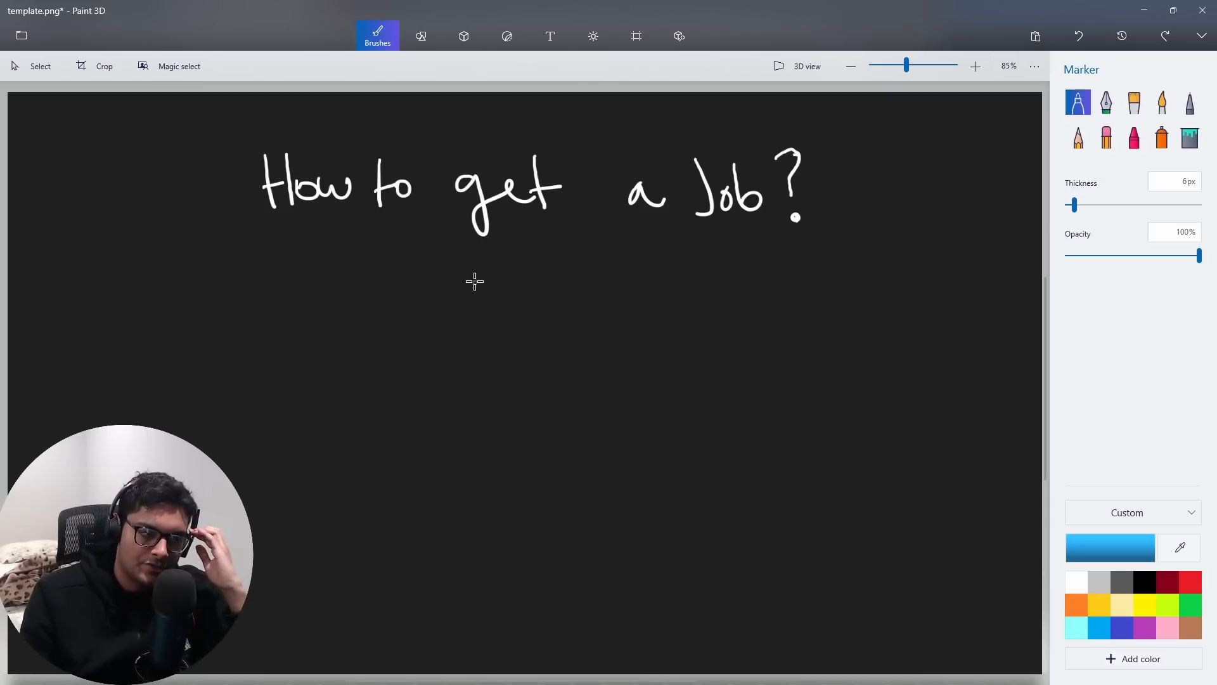
Write the blue '2 Things' heading and tick '1. Be good' with a green checkmark.
drag(408, 272, 439, 311)
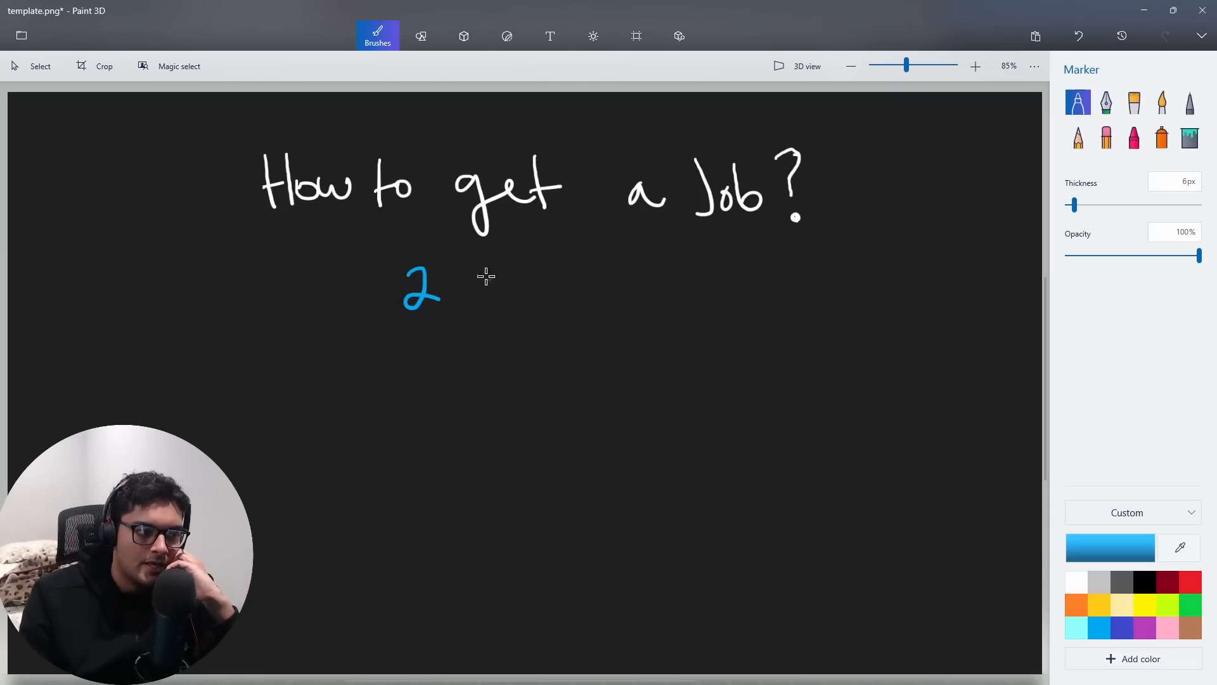
drag(493, 280, 632, 291)
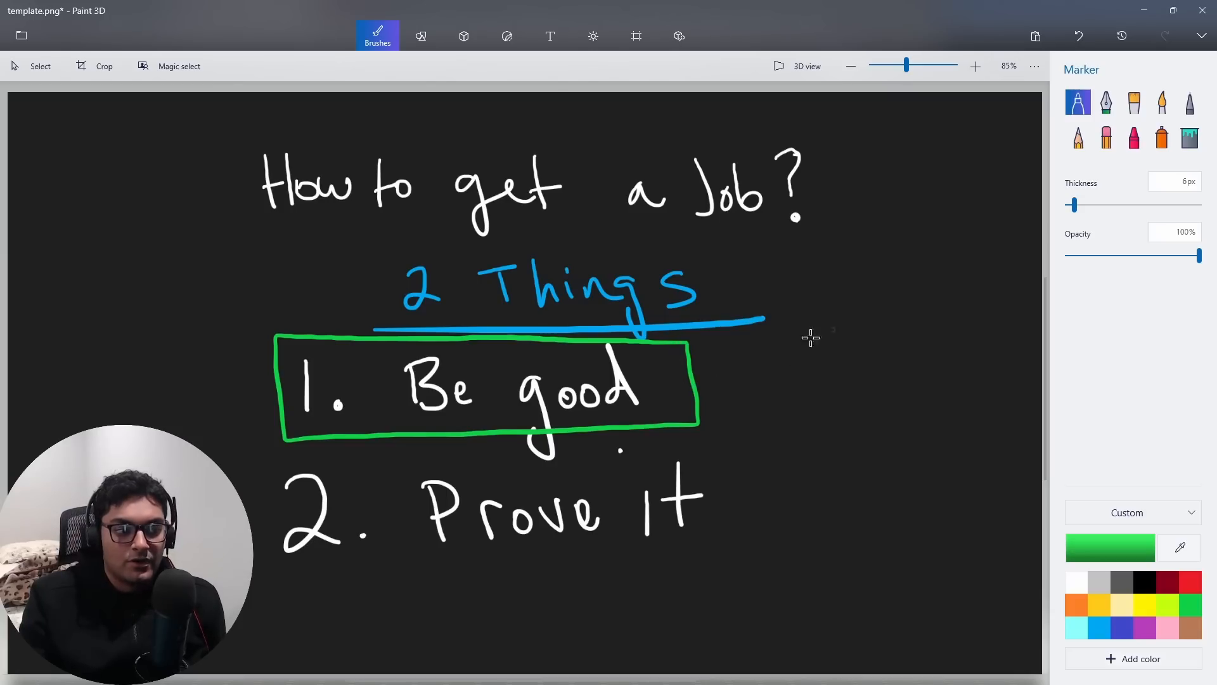
drag(726, 395, 796, 311)
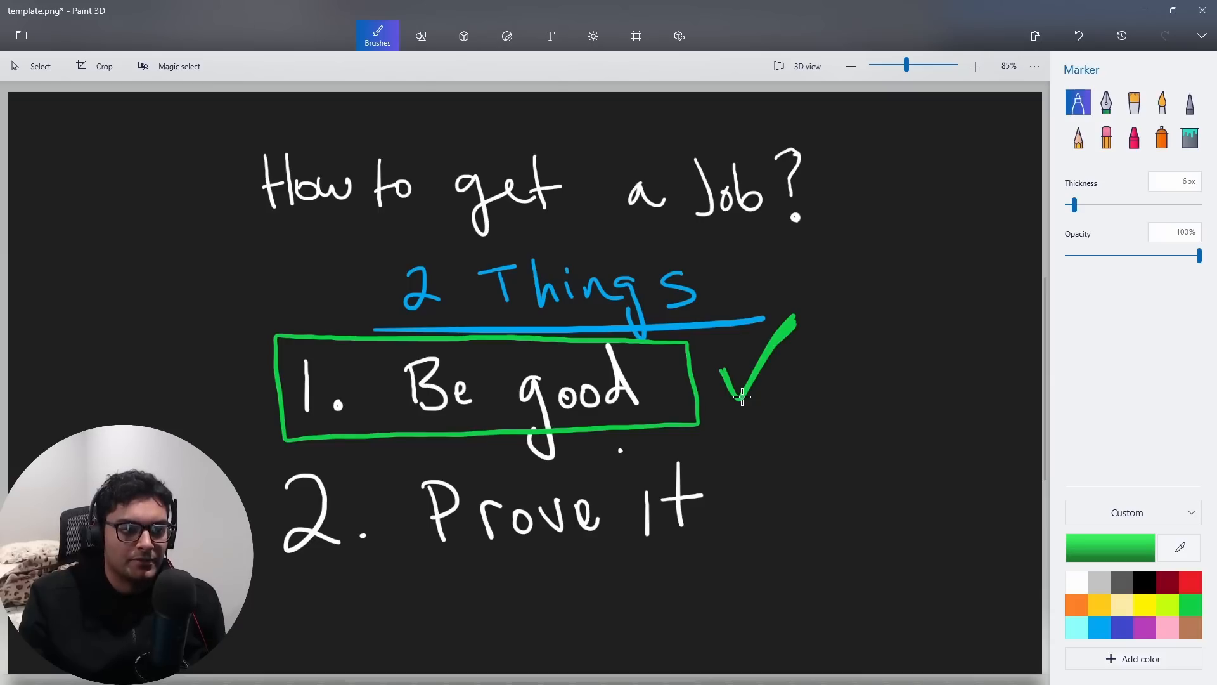
Box '2. Prove It' in green and sketch a boxed '10yrs' note arrowing to it.
drag(365, 456, 718, 454)
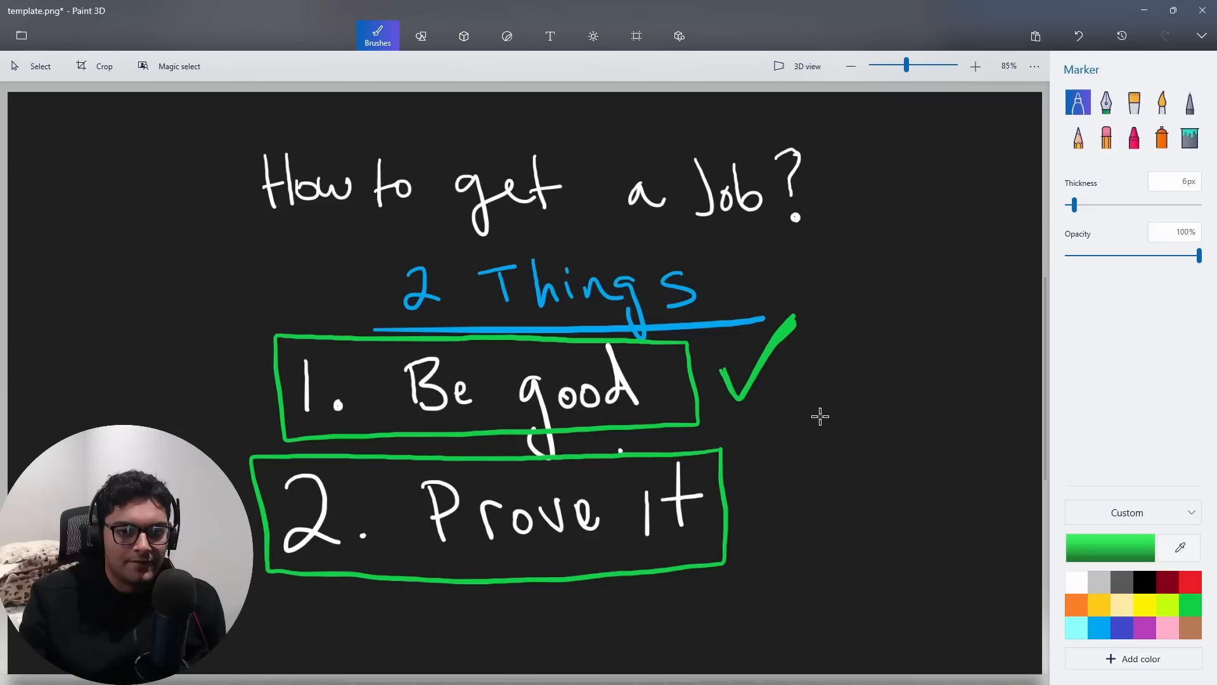
drag(847, 388, 757, 485)
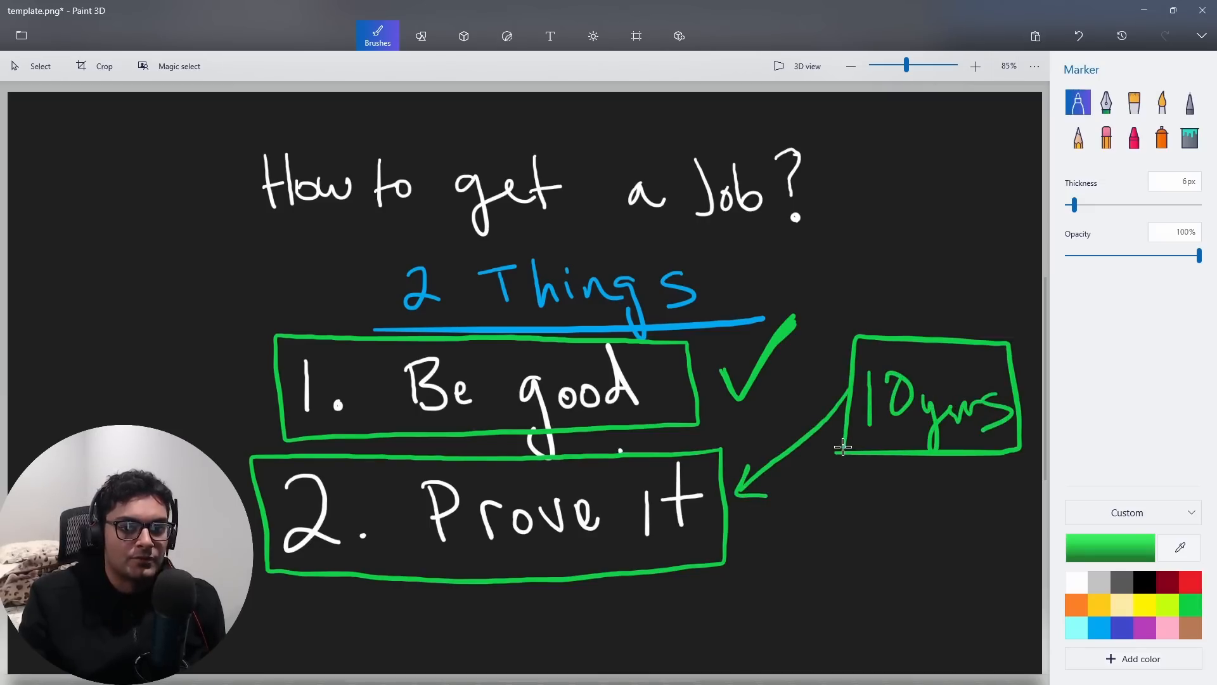
mouse_move(621, 399)
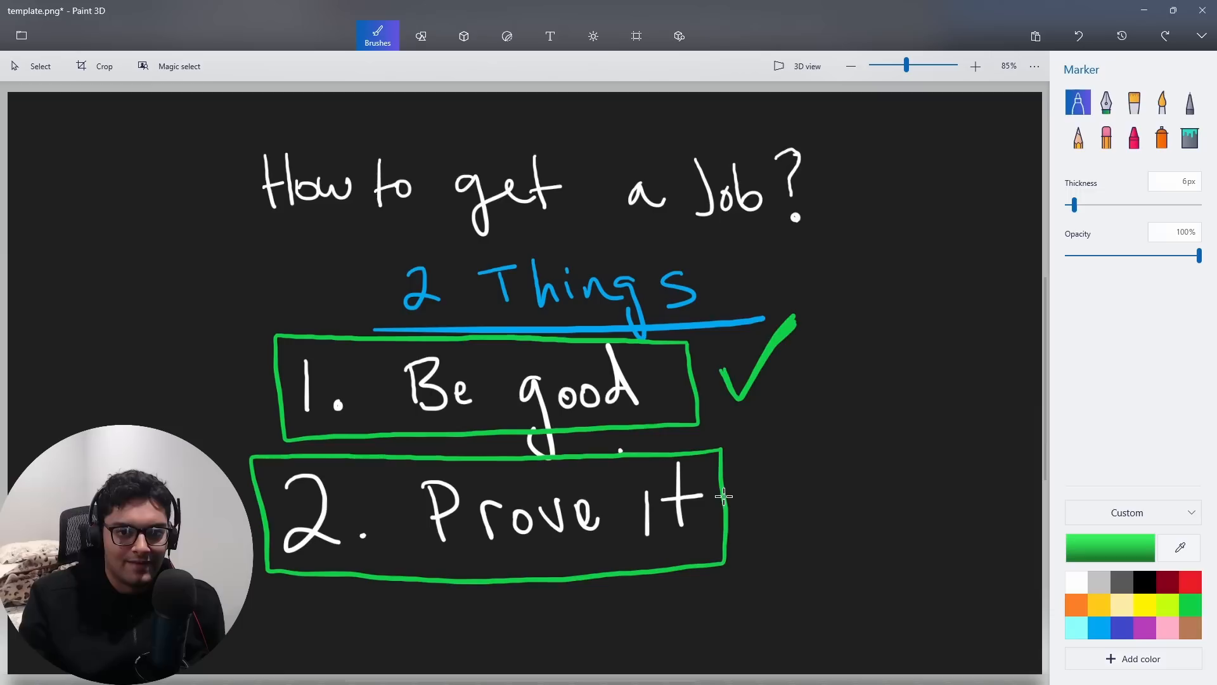
Draw a green arrow up-right from Prove It to a 'Projects' label.
drag(722, 497, 792, 454)
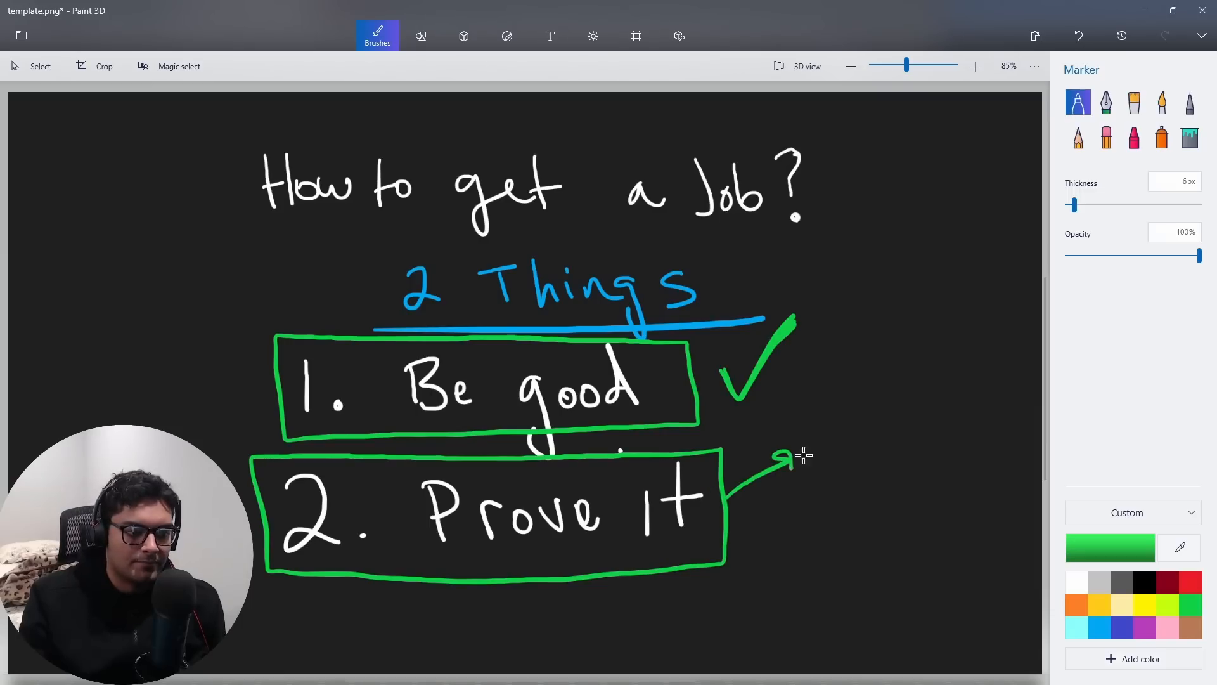
drag(815, 458, 947, 458)
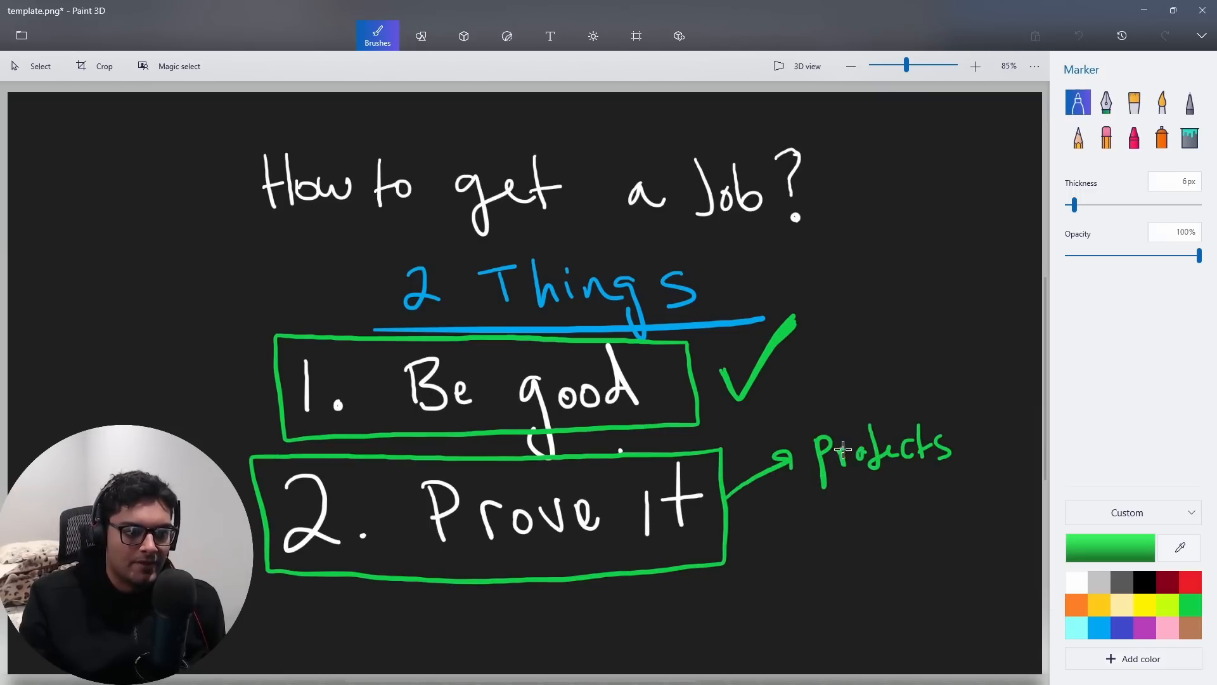
drag(811, 503, 970, 490)
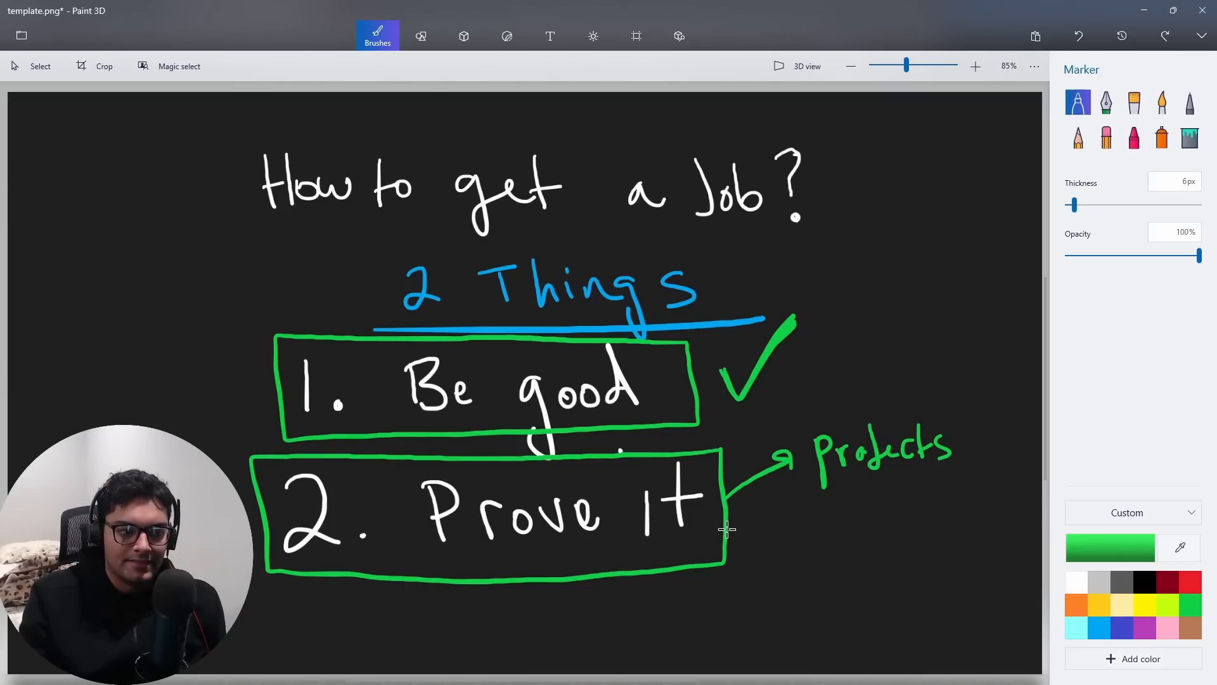
Draw a second arrow to a boxed 'Open source' label and begin a 'Free' note.
drag(722, 520, 807, 544)
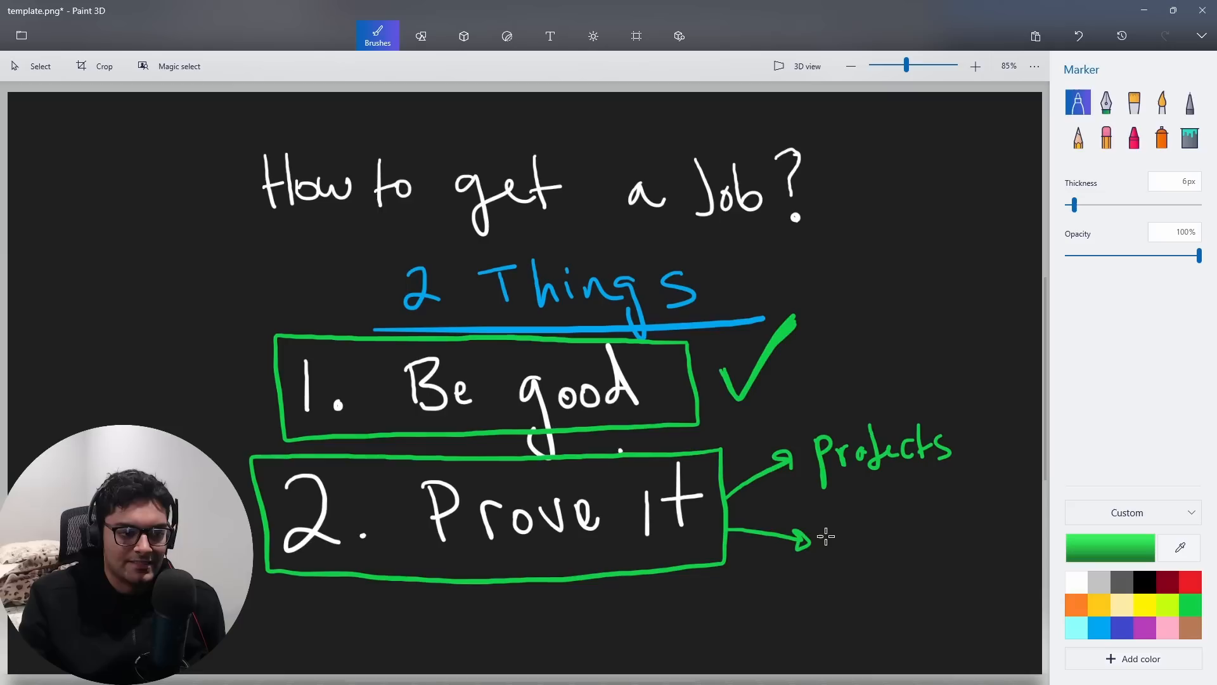
mouse_move(837, 521)
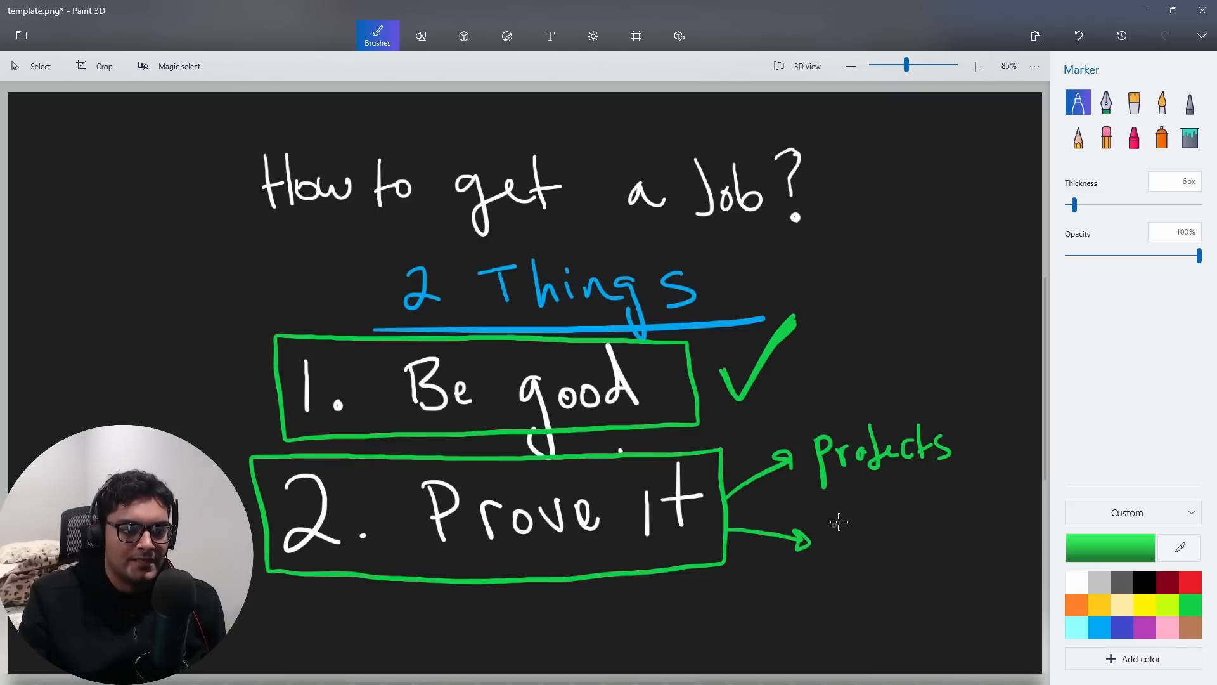
drag(826, 536, 900, 536)
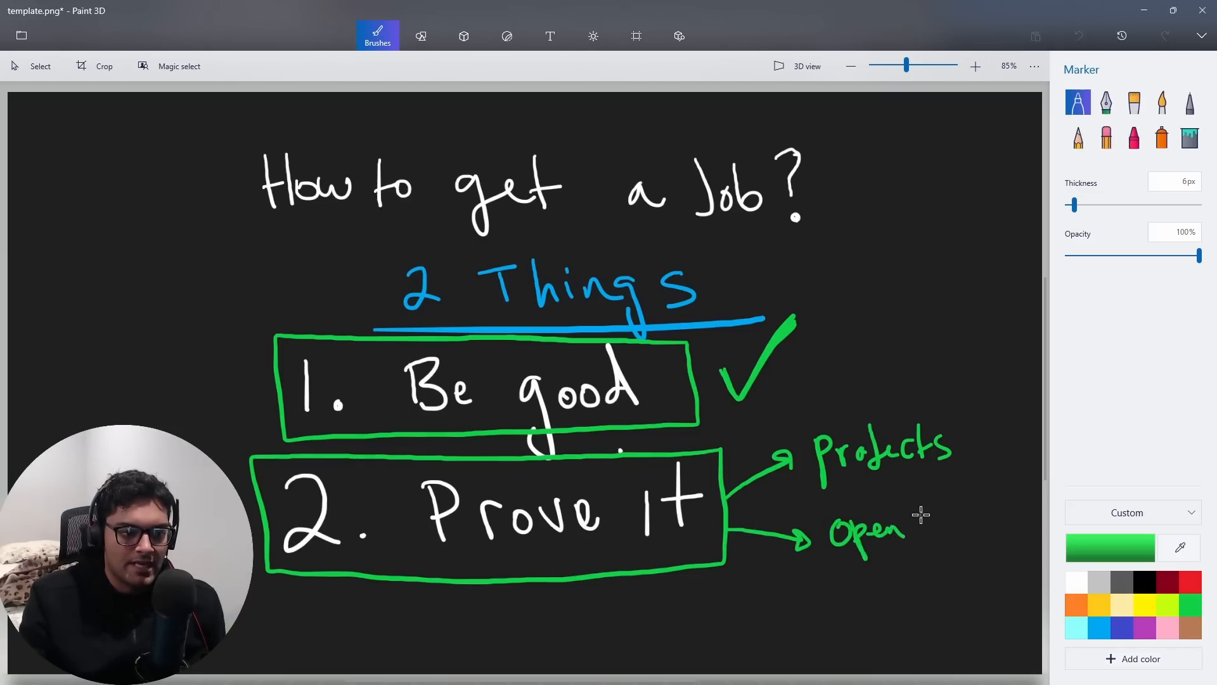
drag(909, 532, 997, 532)
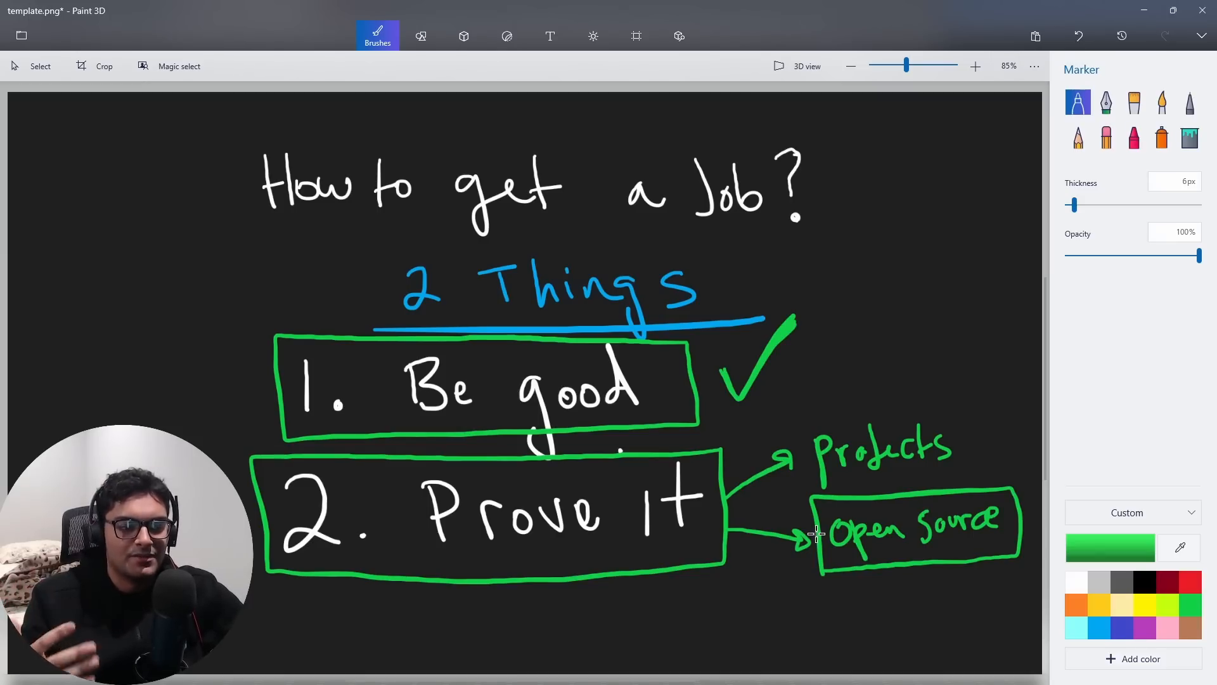
drag(854, 578, 962, 582)
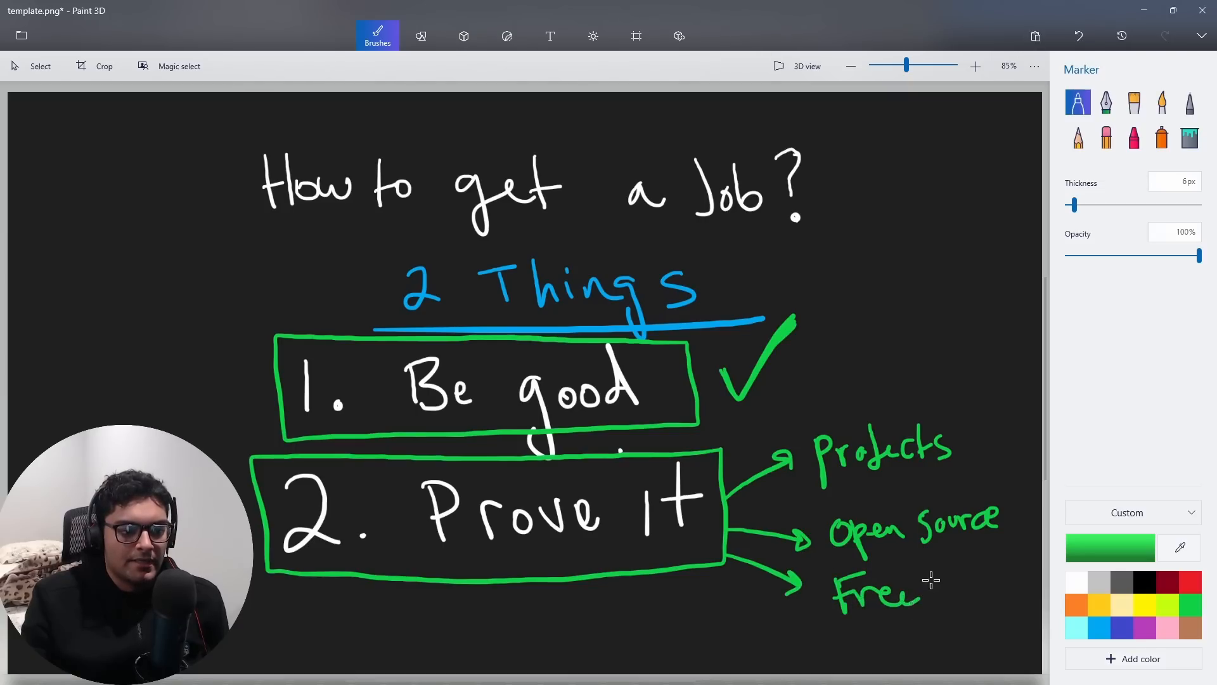
Write 'labor' after 'Free' on the bottom branch and underline it in green.
drag(923, 590, 1010, 586)
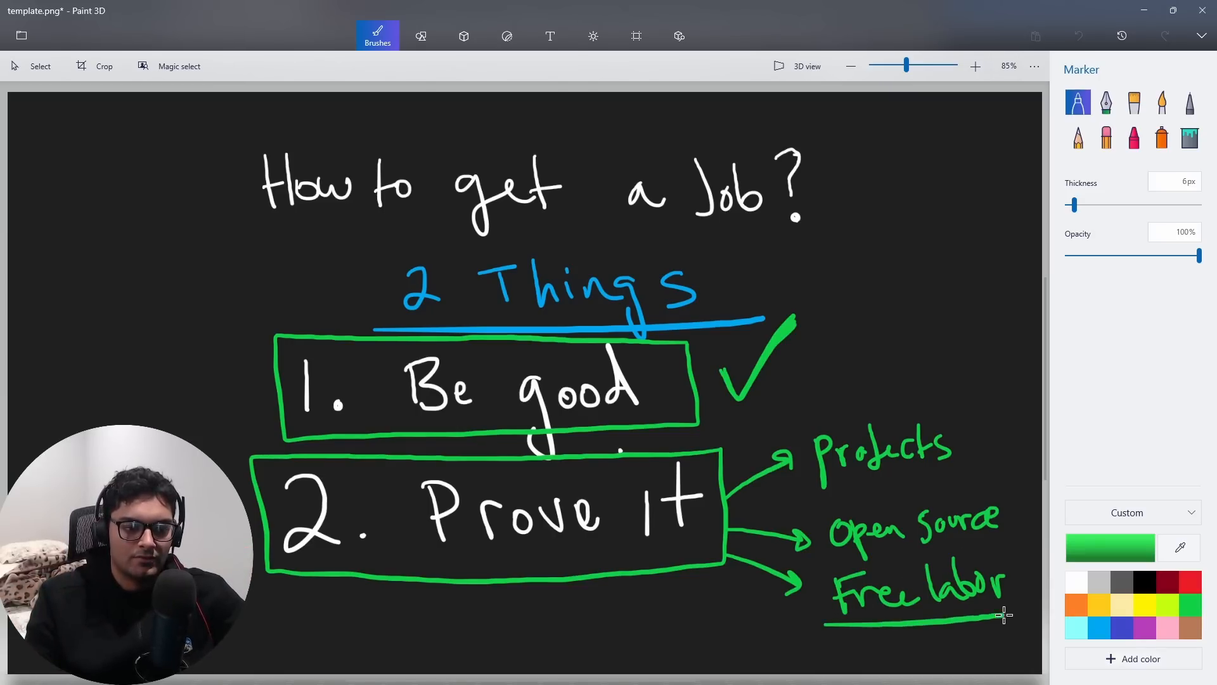
drag(1002, 613, 823, 625)
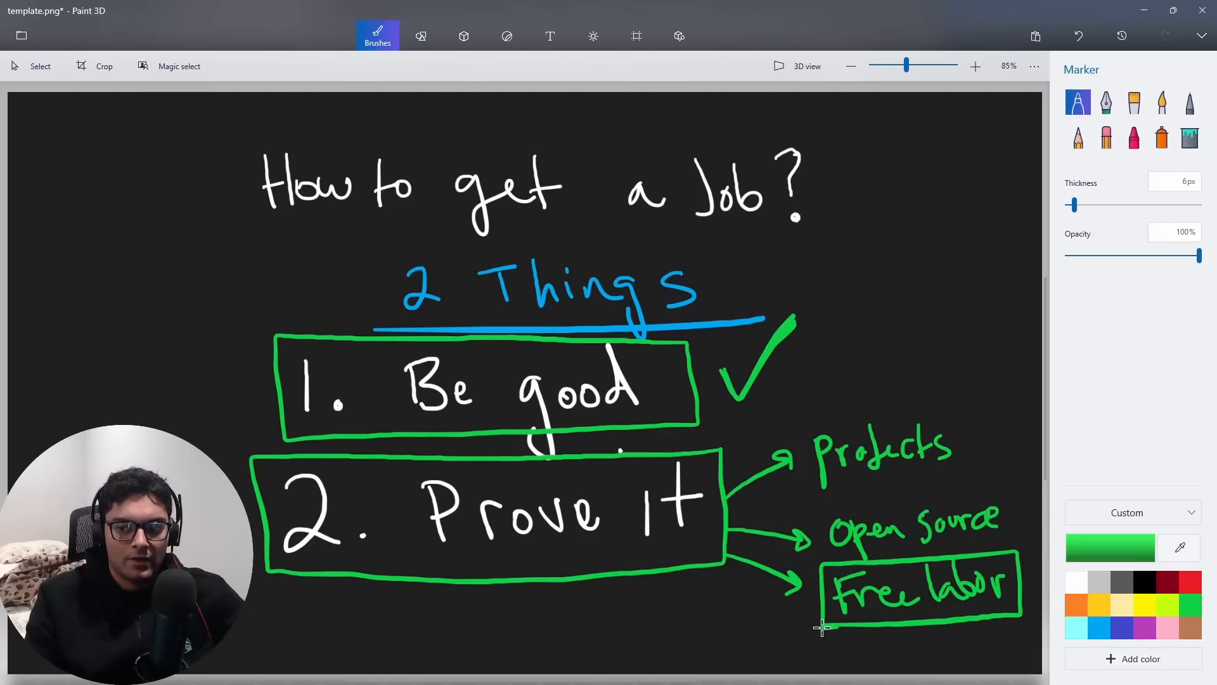
mouse_move(746, 483)
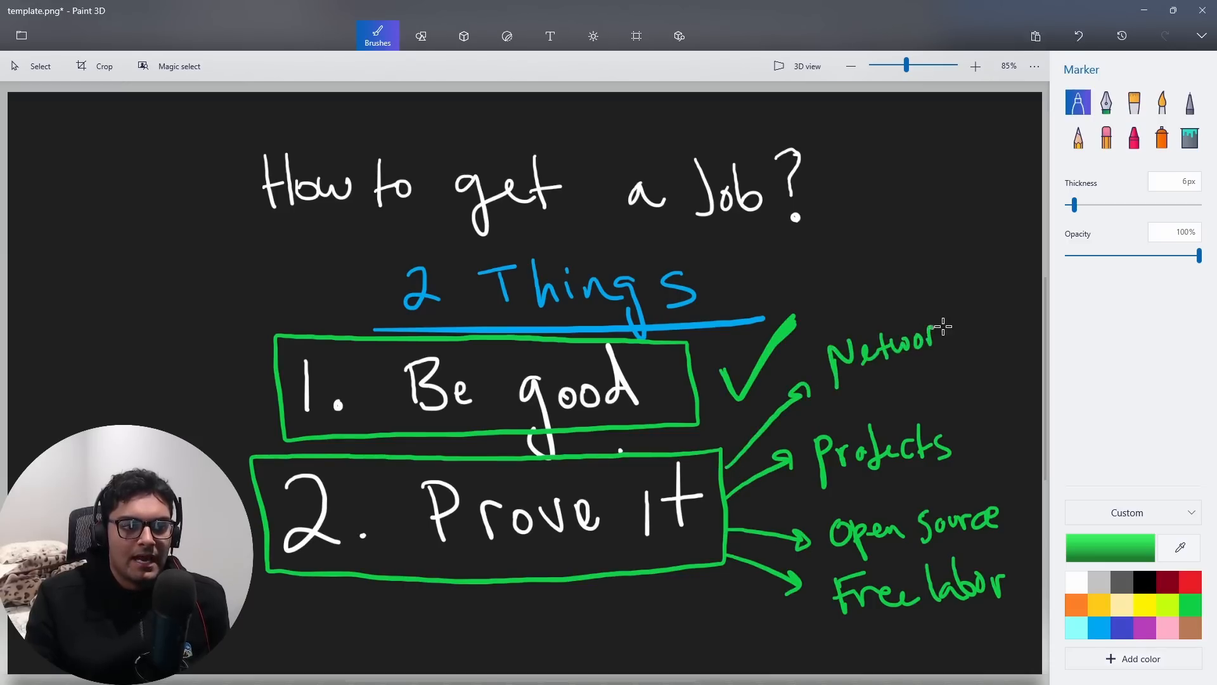
Write a green 'Networking' label at the top arrow and box all four labels in blue.
drag(944, 342, 1009, 349)
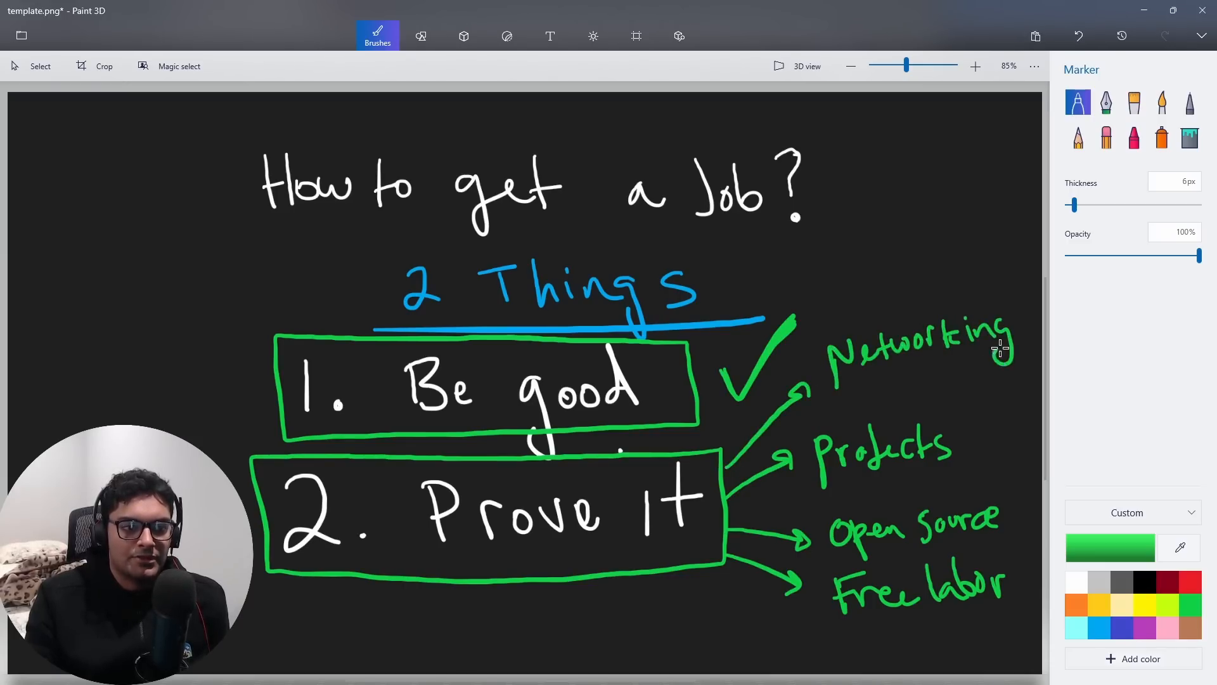
drag(803, 365, 1002, 338)
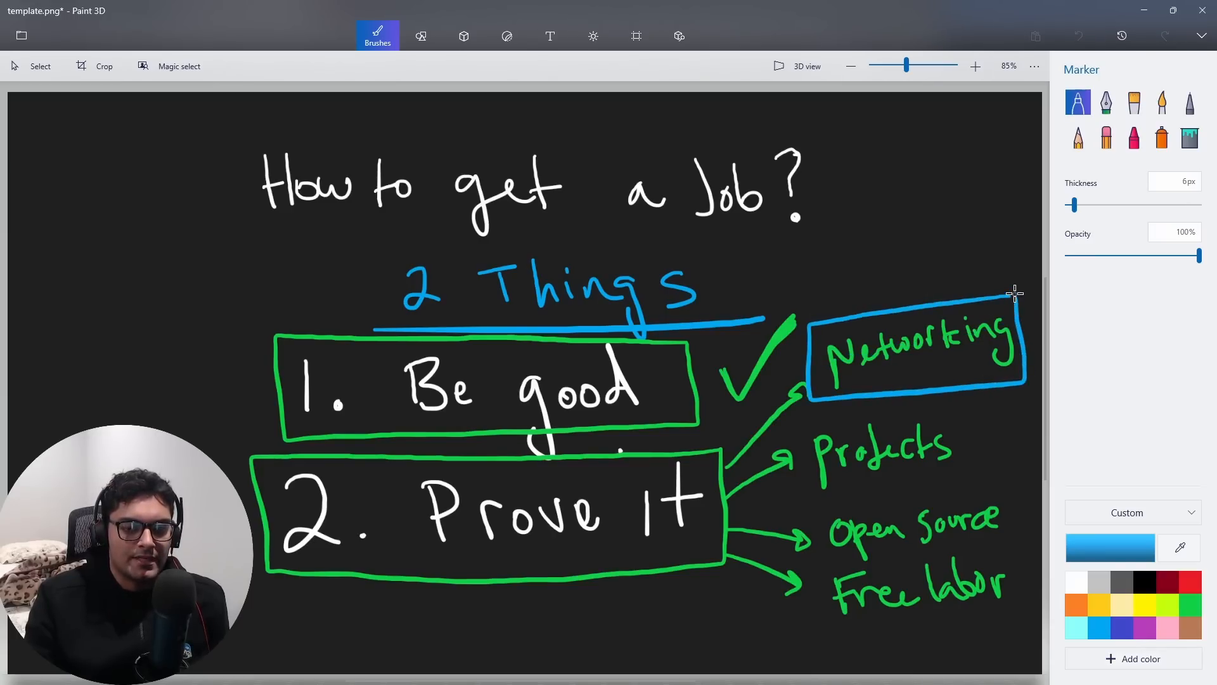
drag(823, 392, 1009, 357)
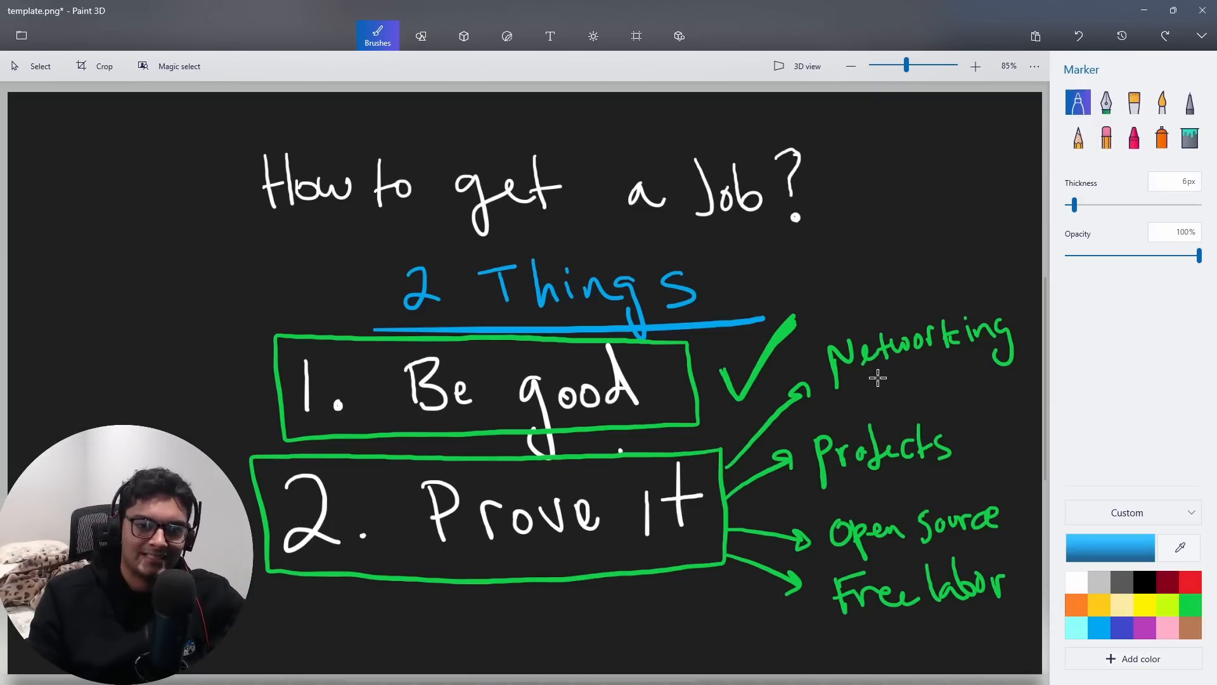
mouse_move(832, 392)
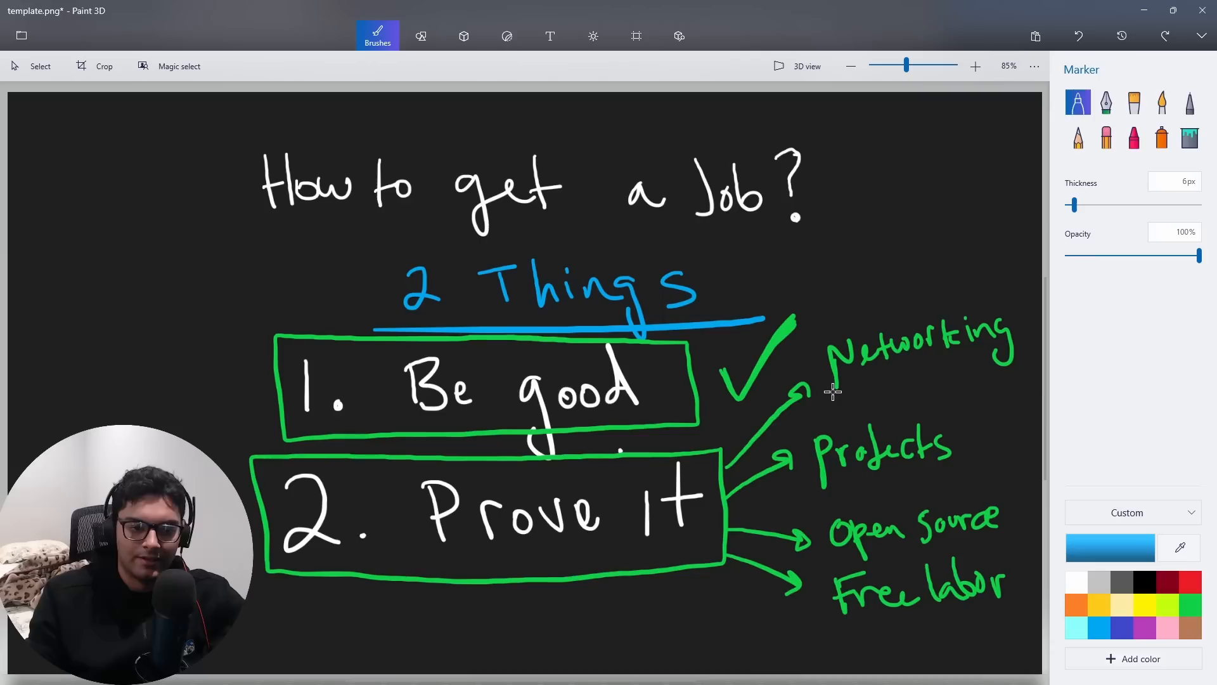
mouse_move(991, 307)
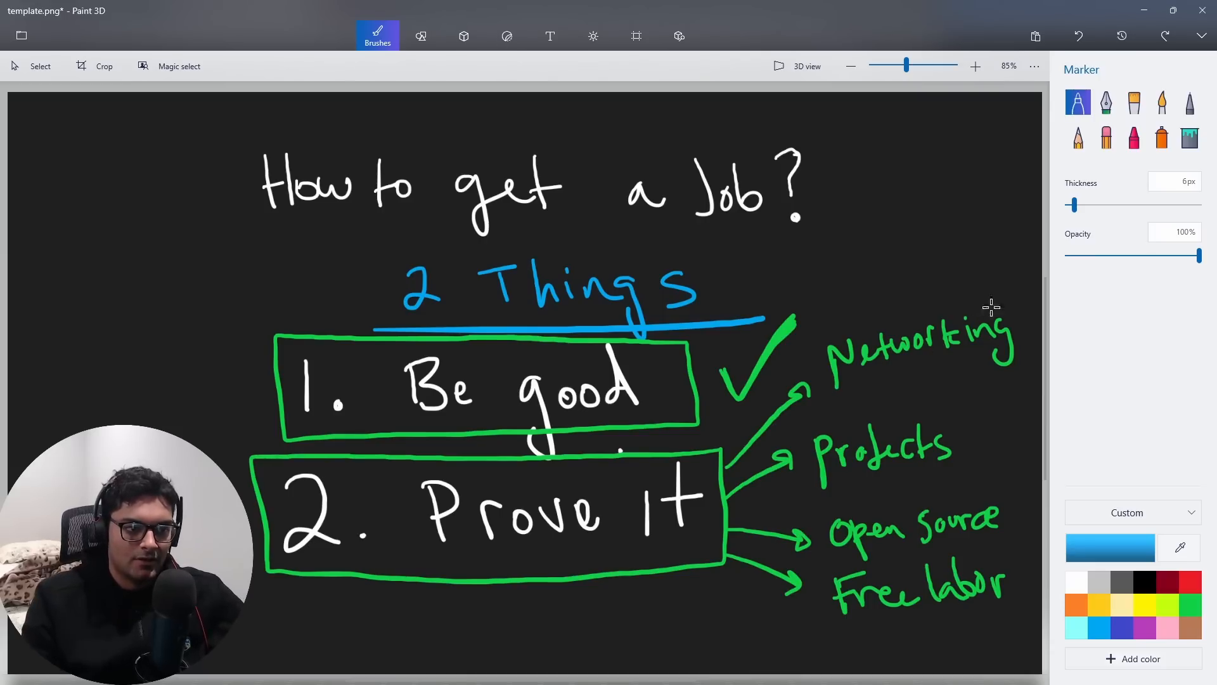
drag(788, 299, 1033, 616)
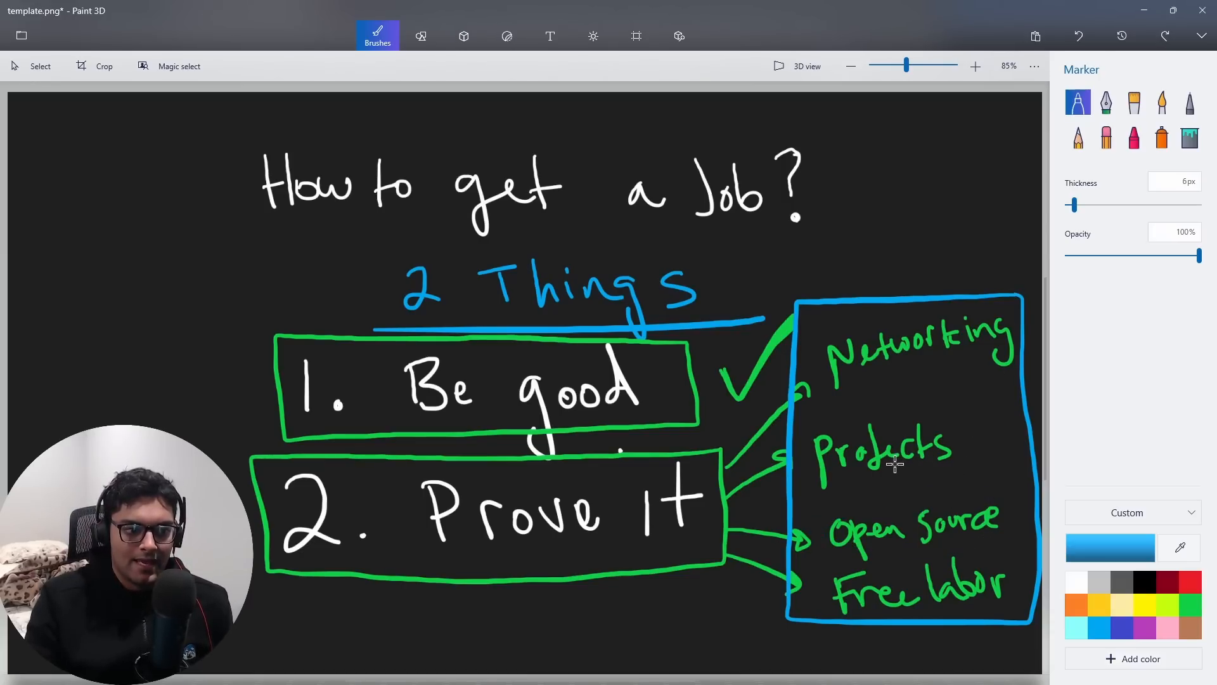
Circle 'Be good', underline 'Networking', and draw a blue arrow pointing down at it.
drag(892, 108, 897, 279)
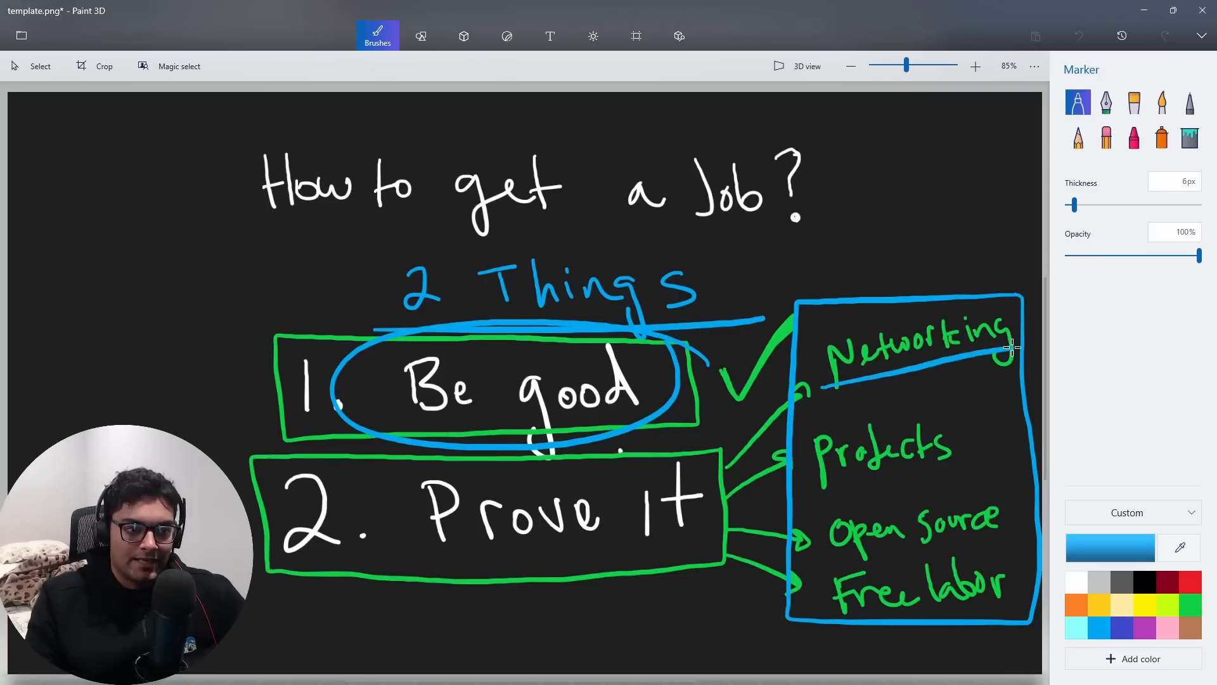
drag(936, 190, 923, 276)
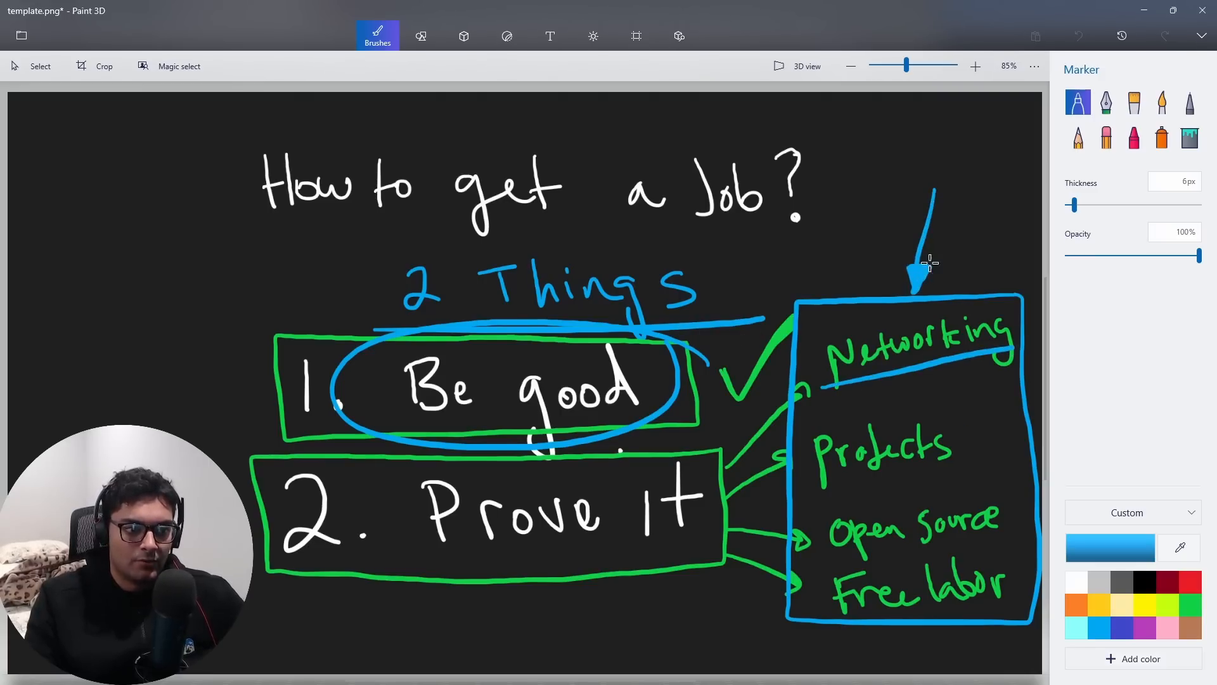
mouse_move(937, 258)
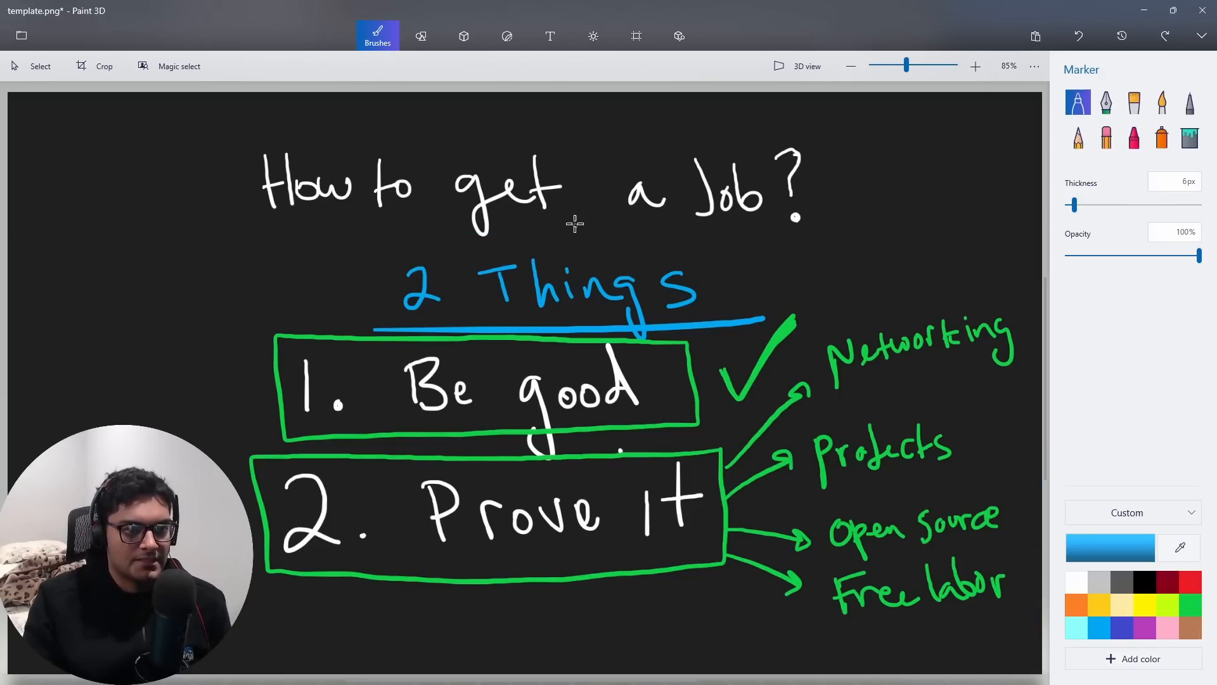
mouse_move(567, 204)
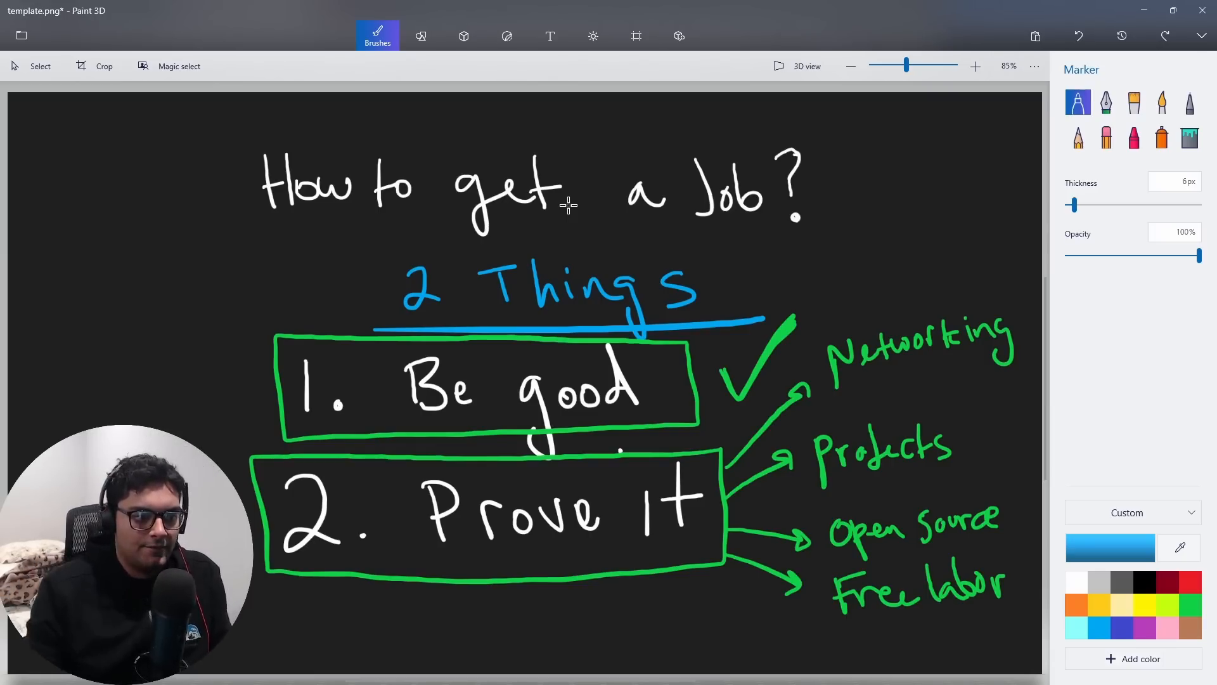
mouse_move(860, 301)
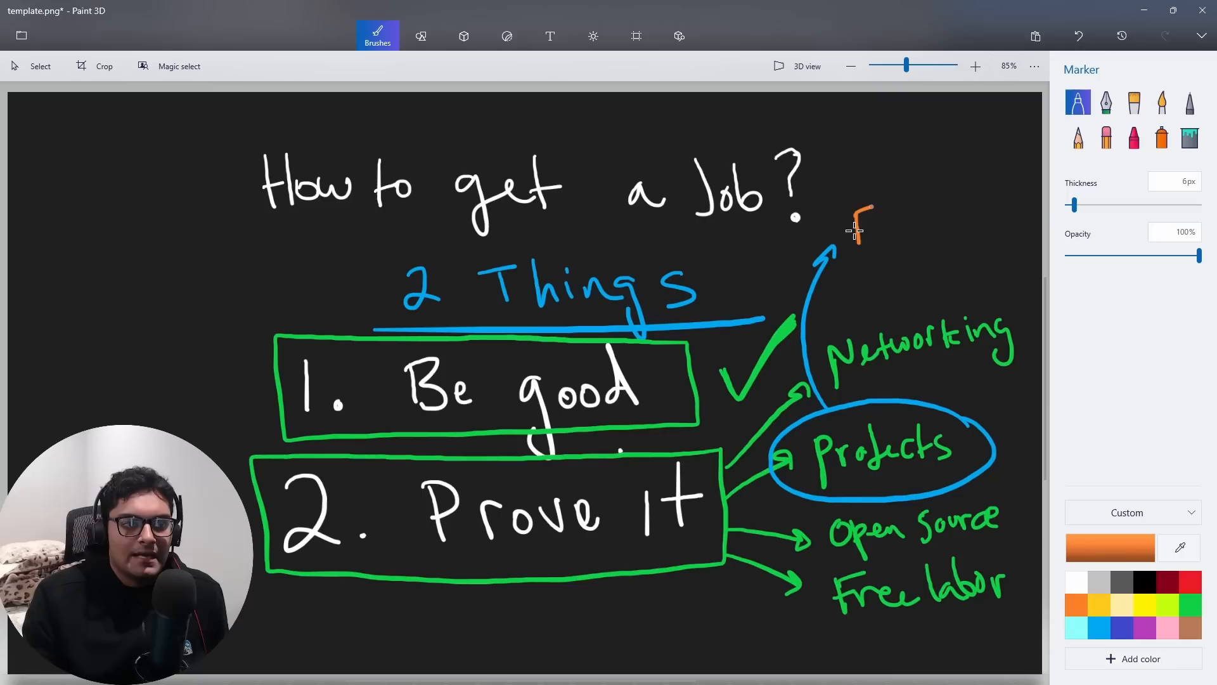
Write 'Fullstack' in orange above Projects with an underline and wavy mark.
drag(861, 218, 967, 214)
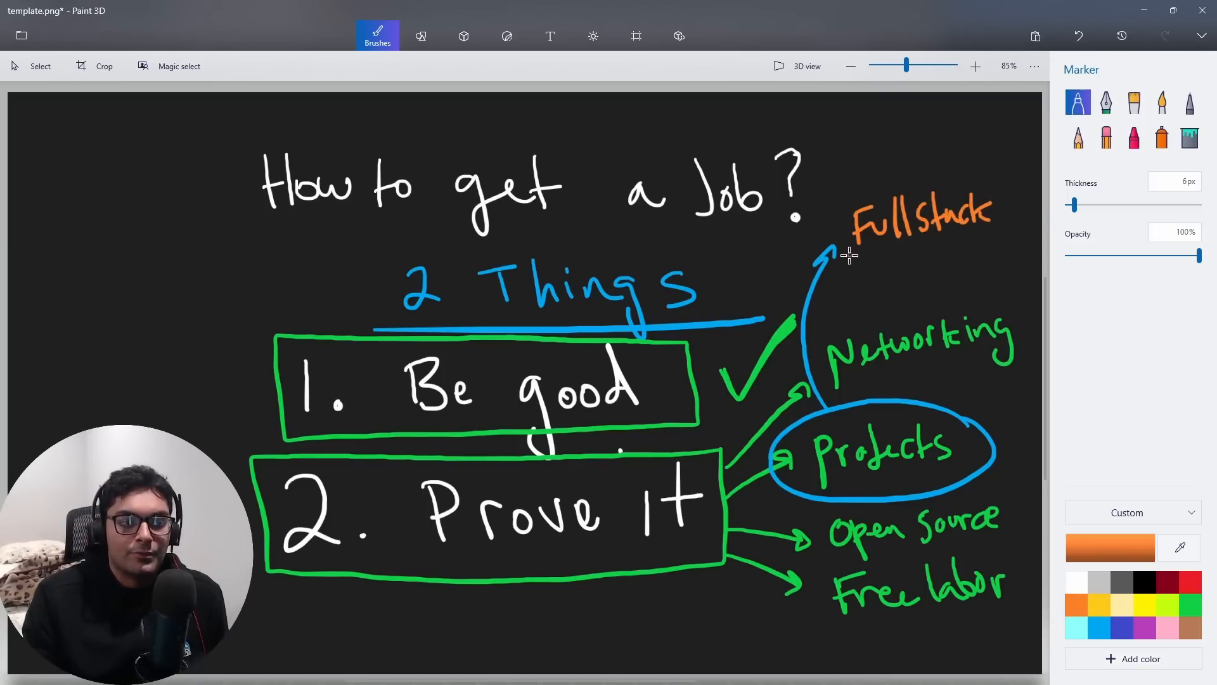
drag(851, 236, 993, 232)
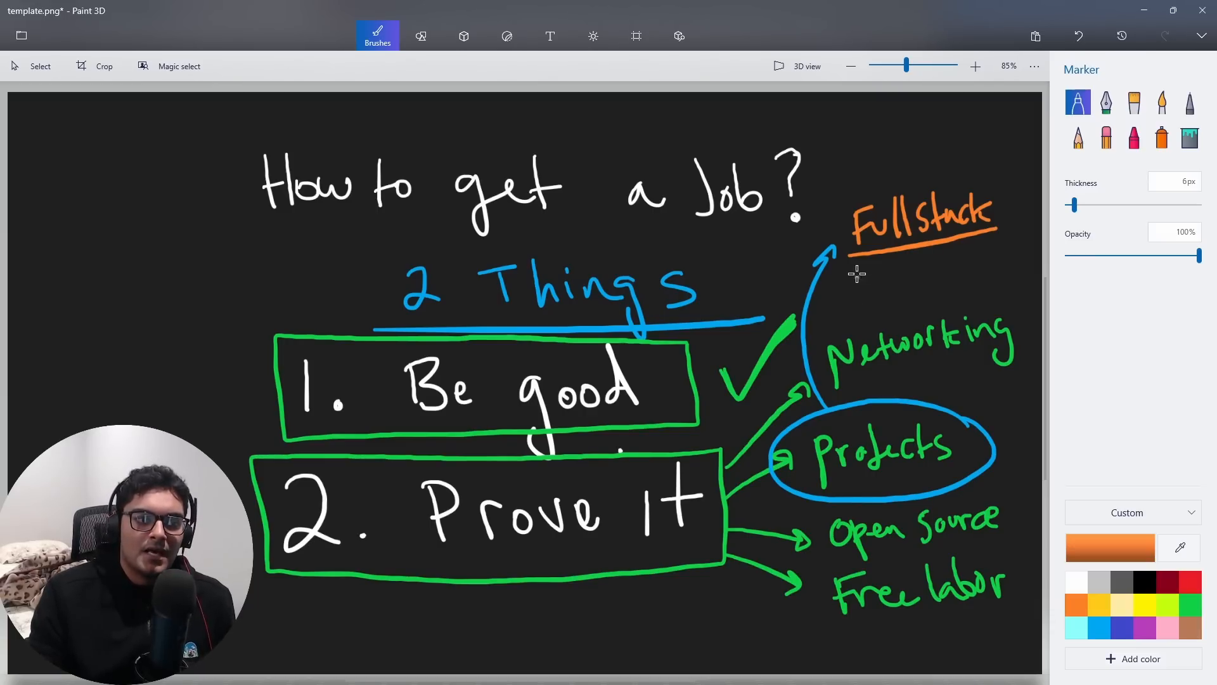
drag(869, 257, 978, 256)
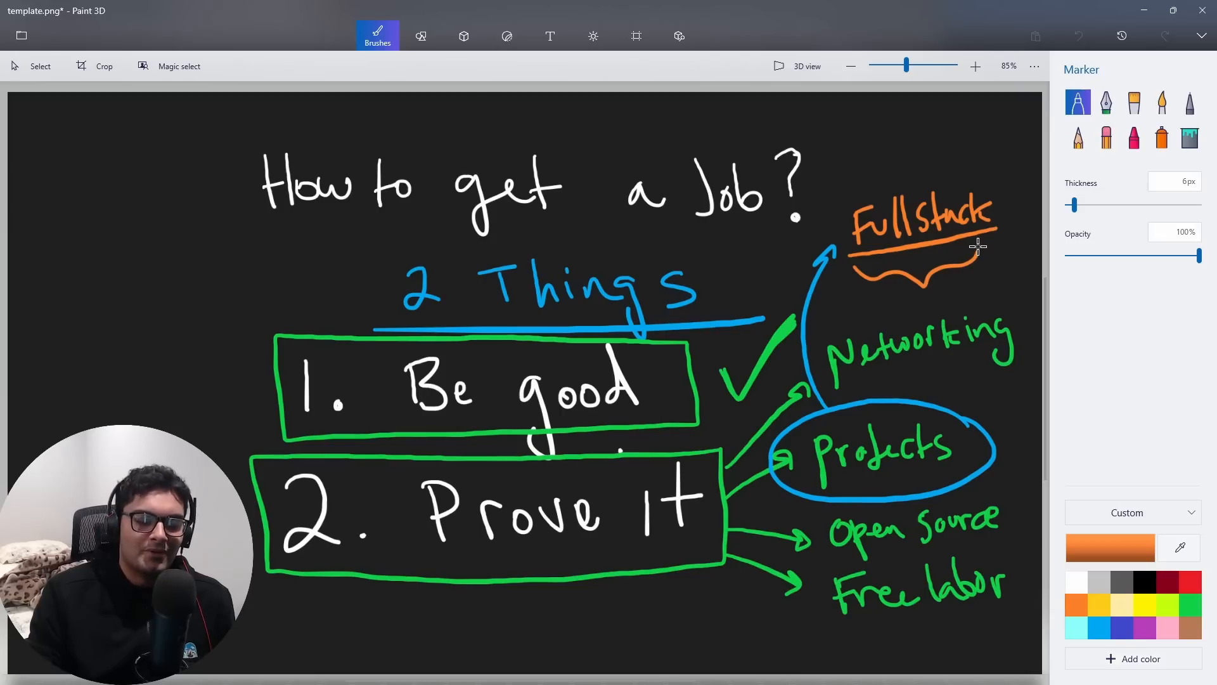